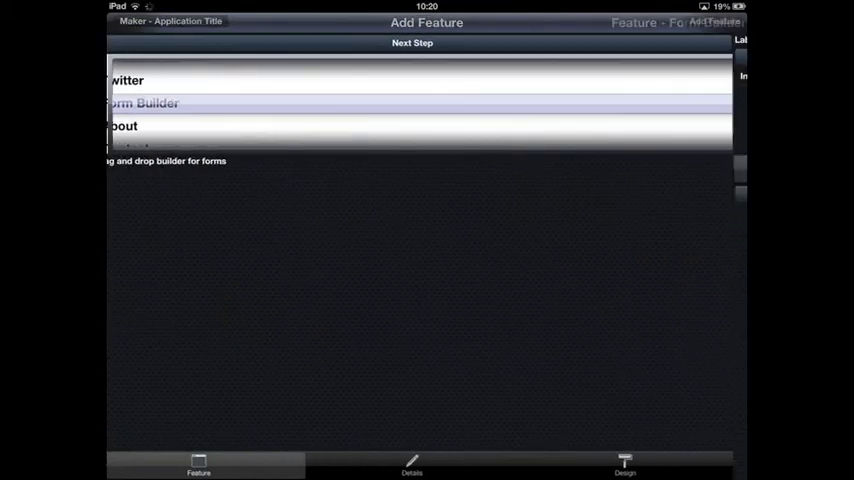
Add a Form Builder feature and drop a button and a text input onto its form
left_click(140, 104)
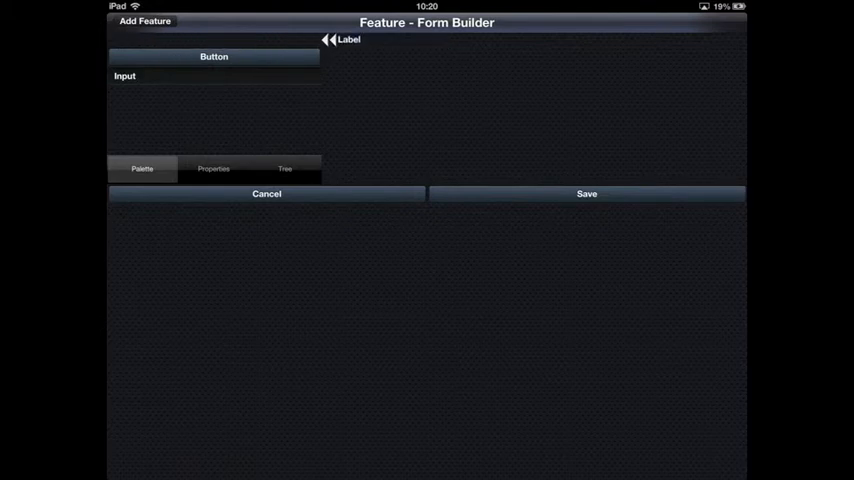
left_click_drag(212, 56, 448, 74)
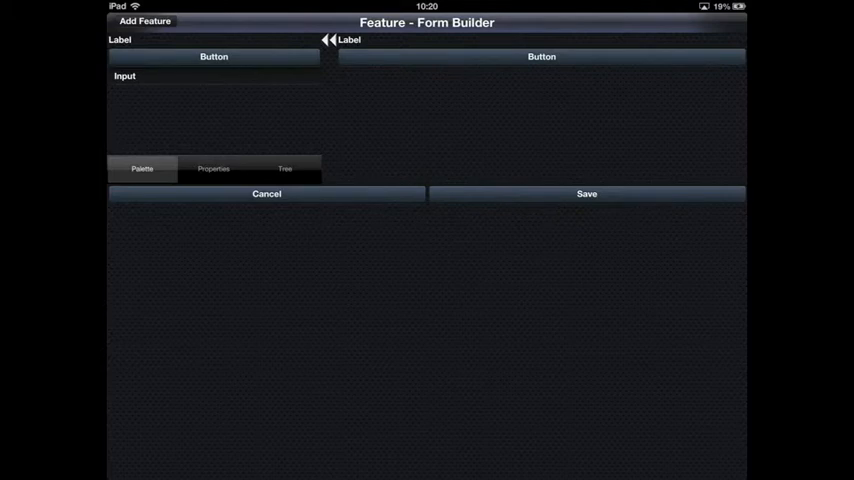
left_click_drag(124, 76, 416, 62)
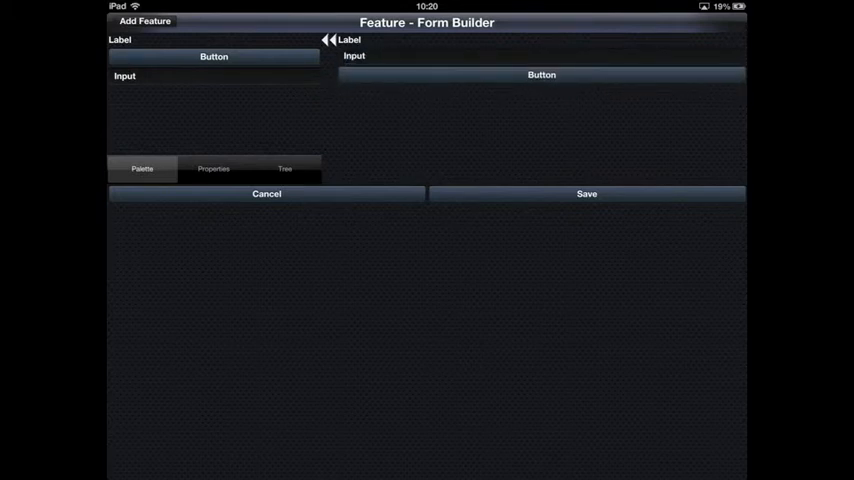
Relabel the form's button 'Go' and start choosing what action it opens
left_click(212, 168)
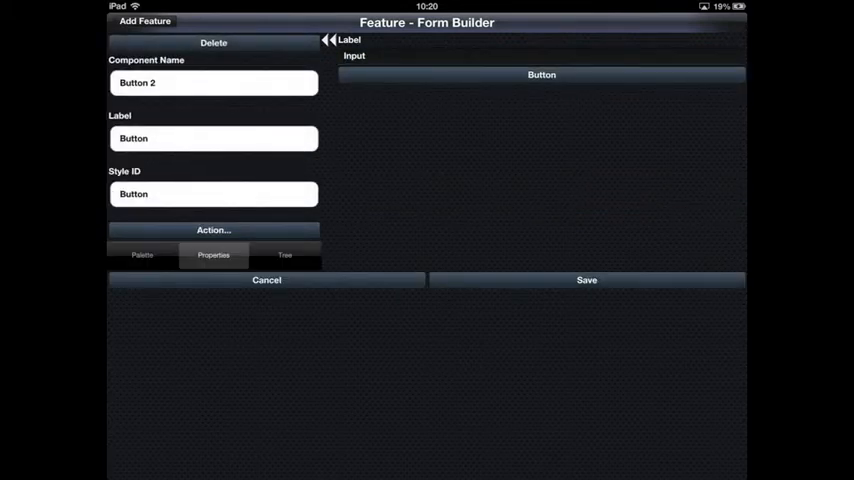
left_click(212, 138)
type("Go")
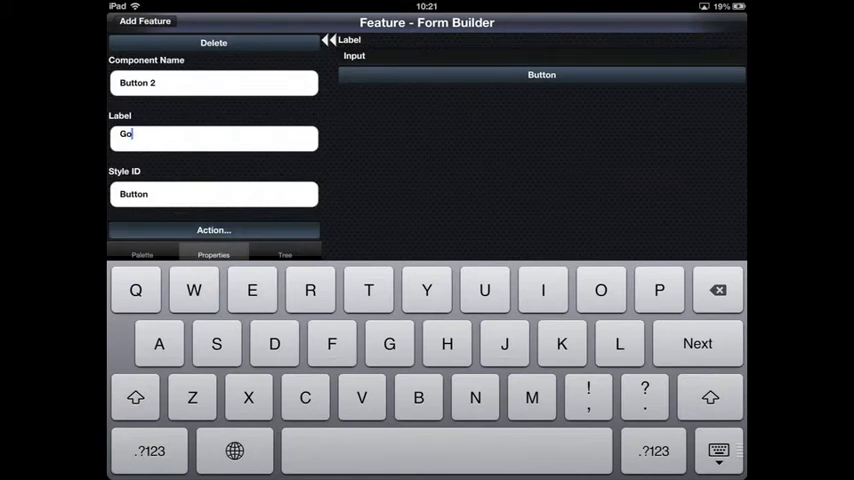
left_click(212, 228)
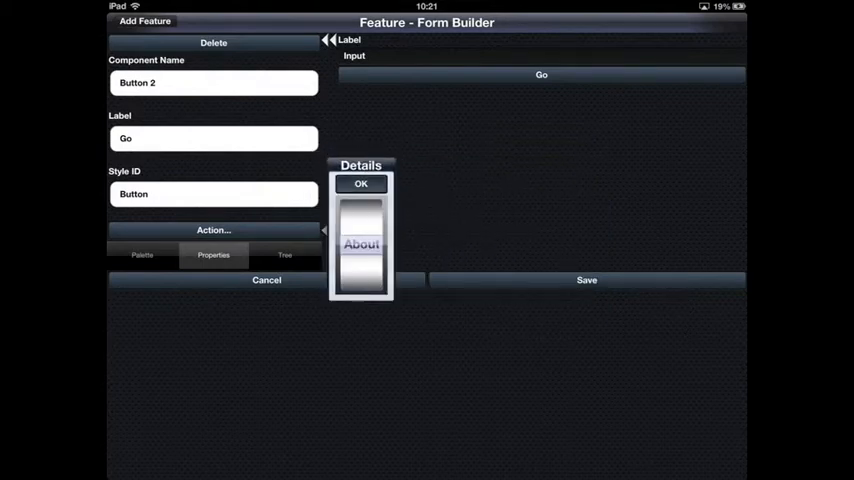
Confirm About as the button's destination and set the label text to 'What'
left_click(360, 184)
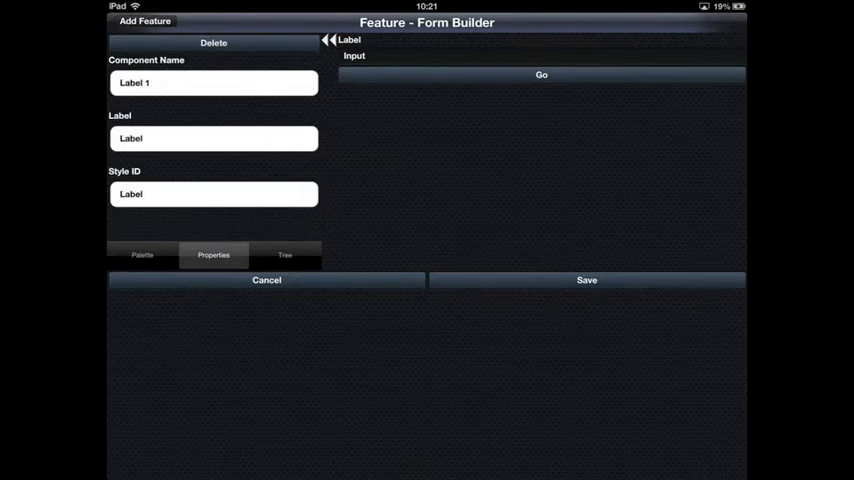
left_click(284, 254)
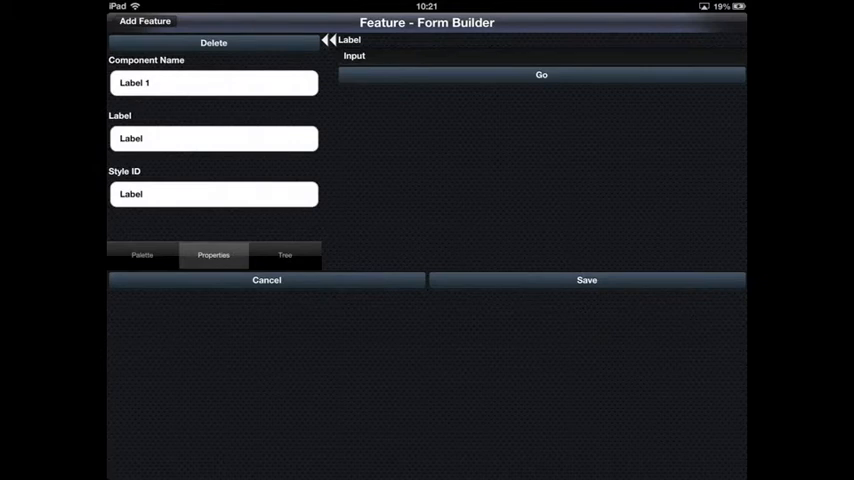
left_click(212, 138)
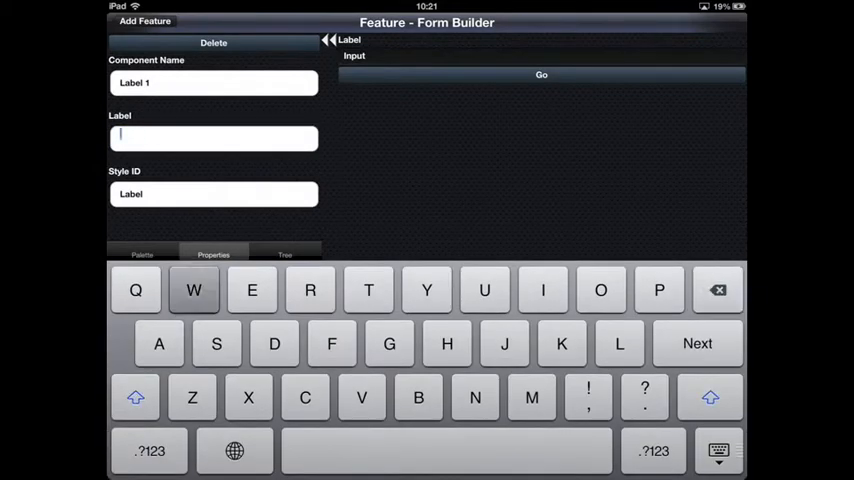
type("What")
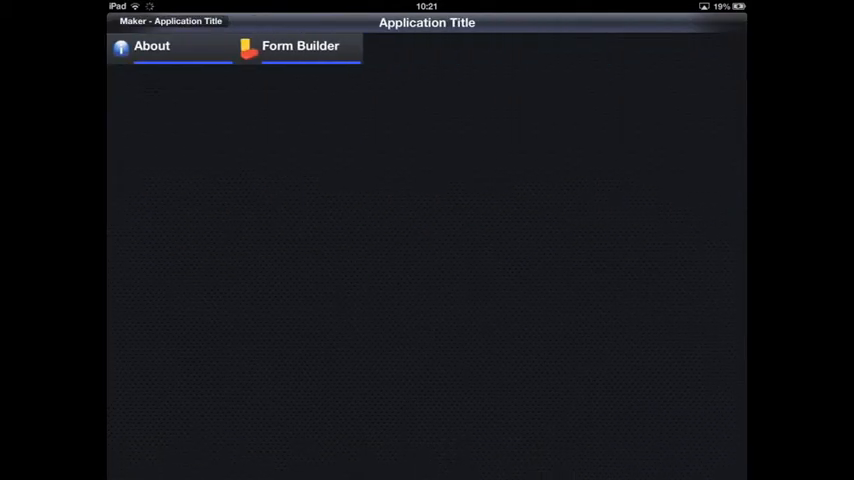
Preview the About tab of the app and return from the preview
left_click(300, 46)
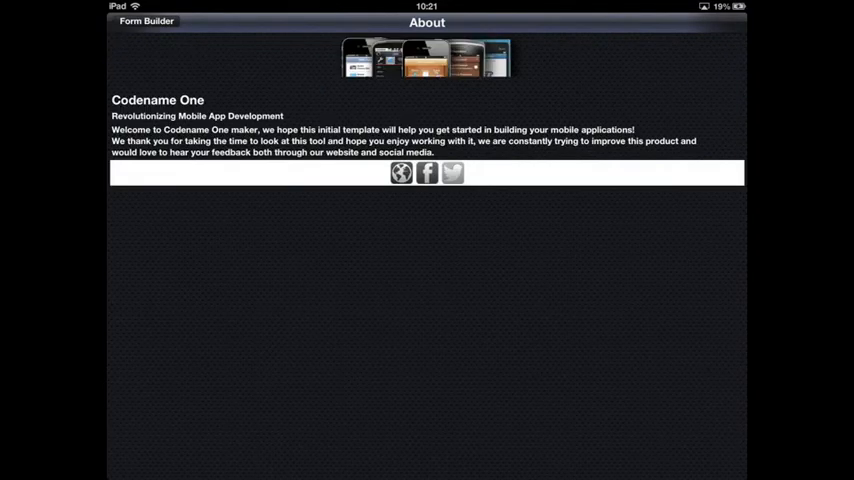
left_click(146, 20)
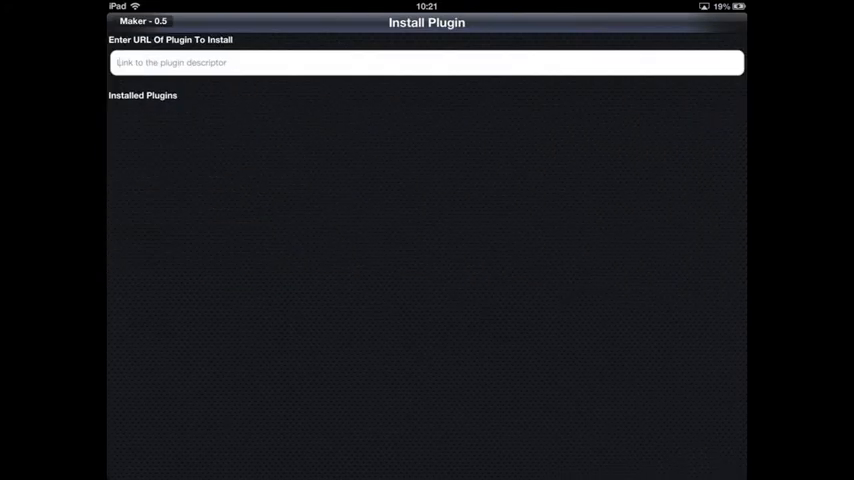
Enter the plugin's goo.gl short link in the URL field and submit it to install
left_click(426, 62)
type("htt")
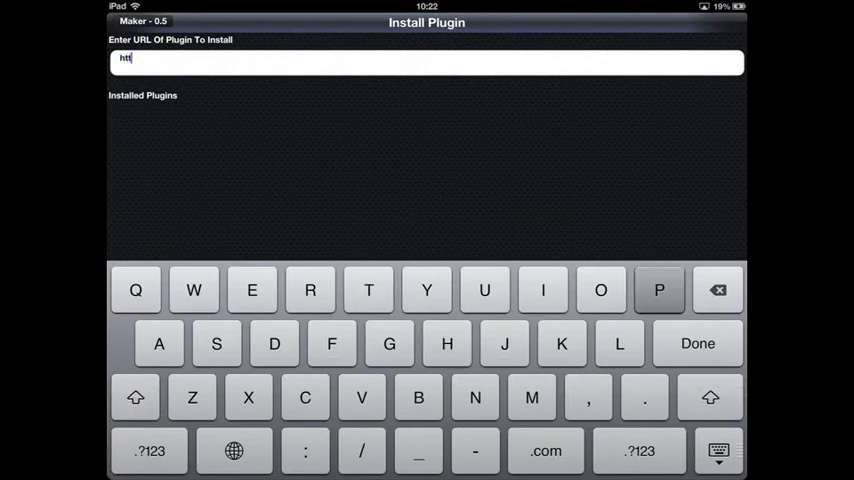
left_click(660, 290)
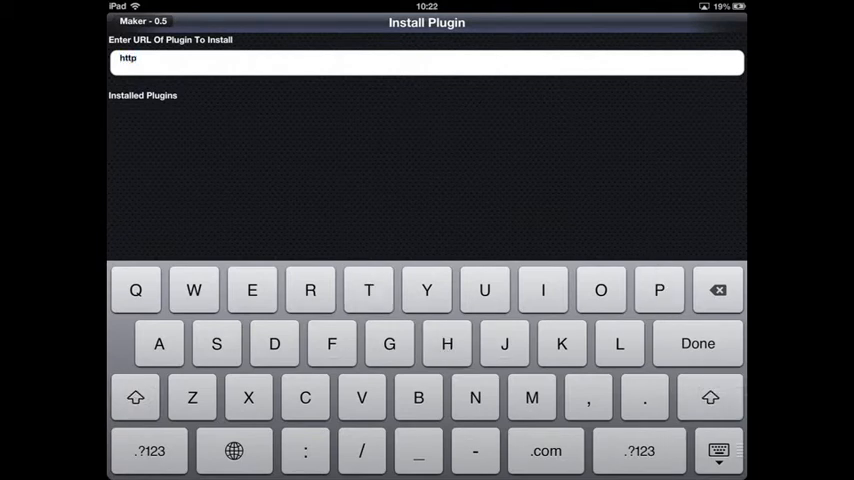
type("://goo.gl/Gk")
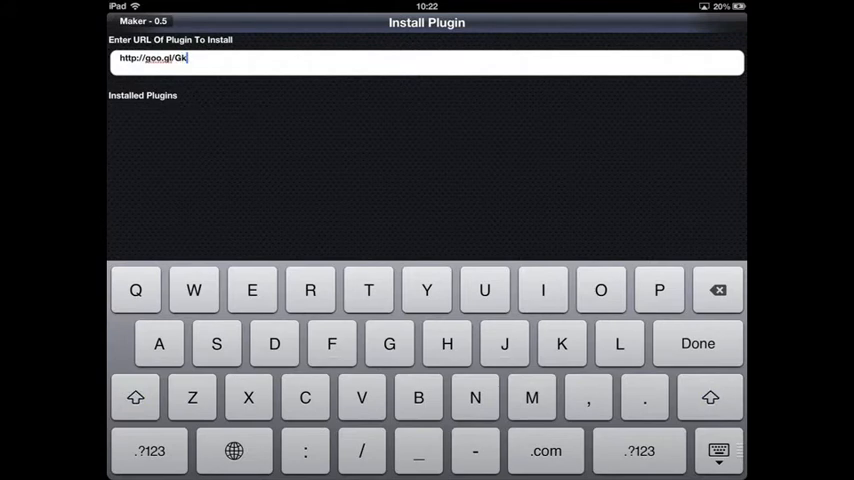
left_click(136, 396)
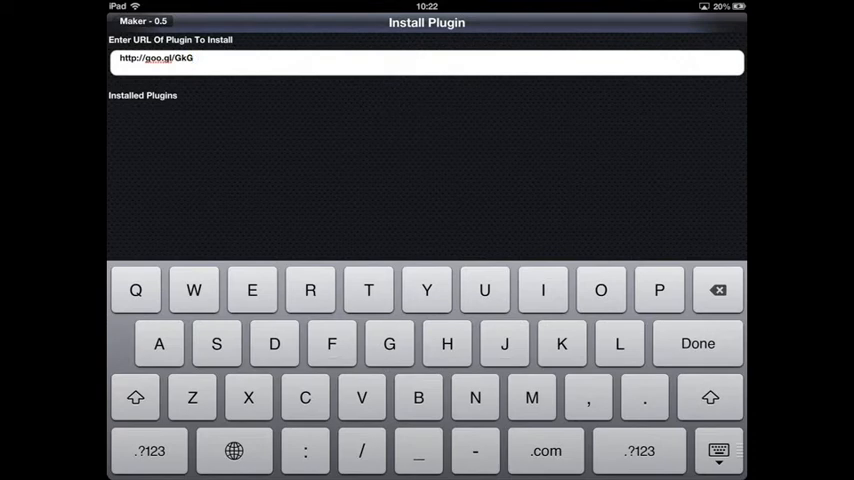
left_click(696, 344)
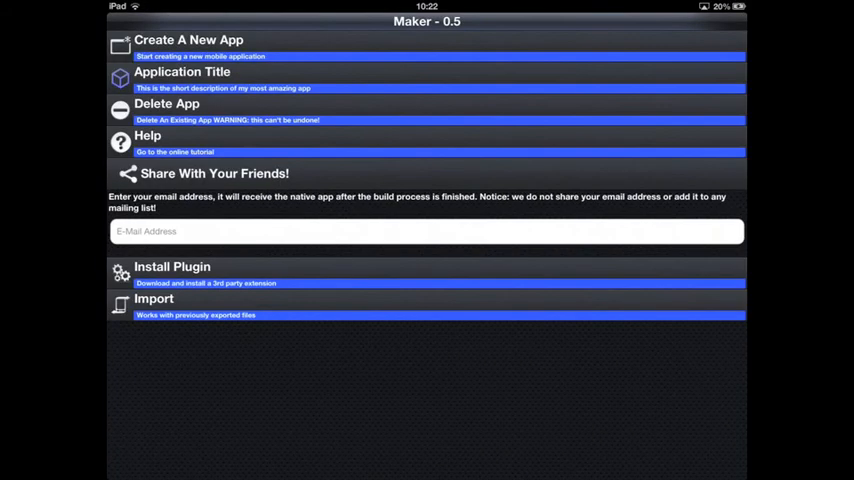
Add the Twitter plugin as a My Tweets tab, accept the no-preview warning, and leave Maker
left_click(182, 78)
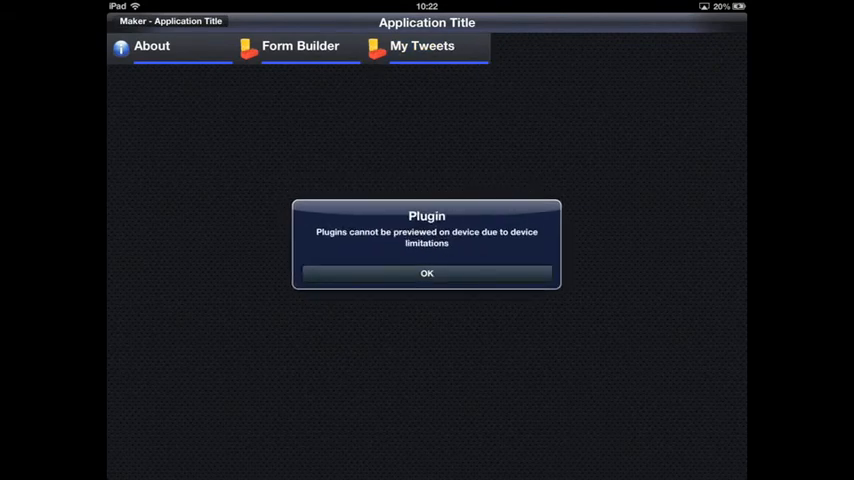
left_click(426, 272)
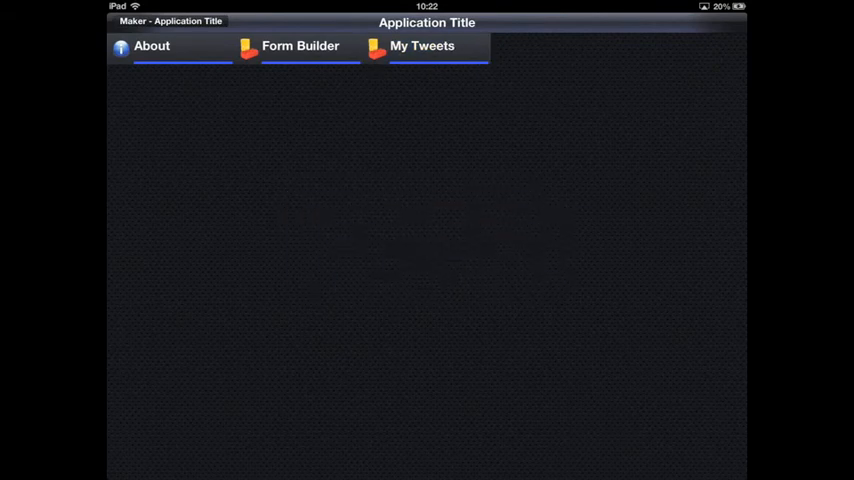
key("home")
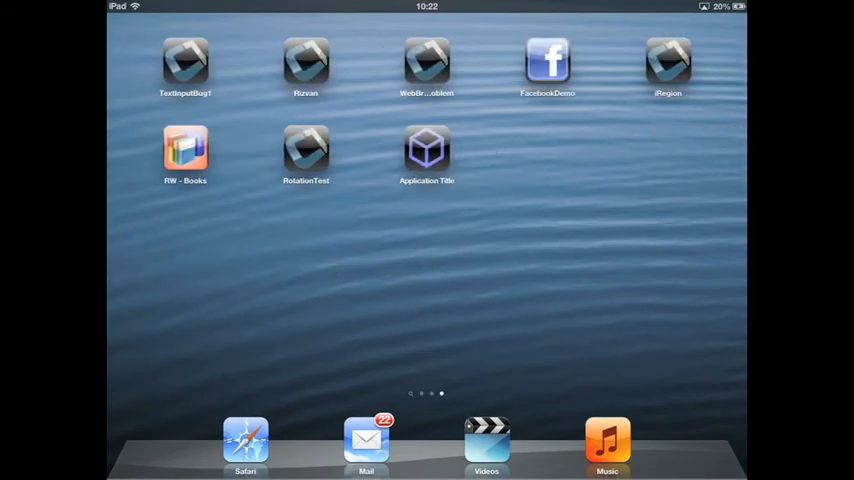
Launch the built Application Title app and browse the My Tweets feed of Codename One tweets
left_click(426, 150)
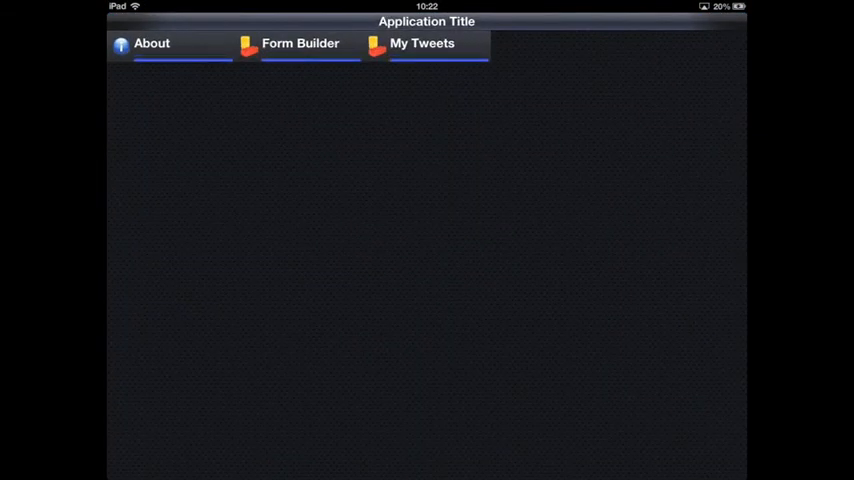
left_click(420, 44)
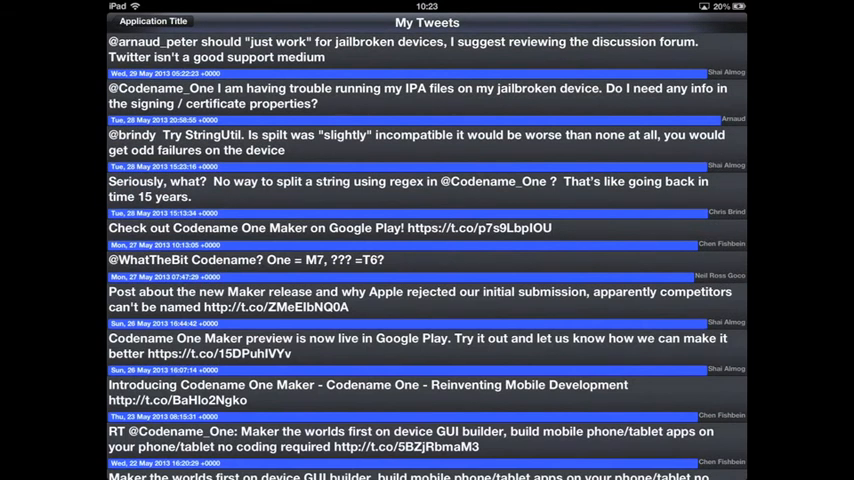
scroll("down", 3)
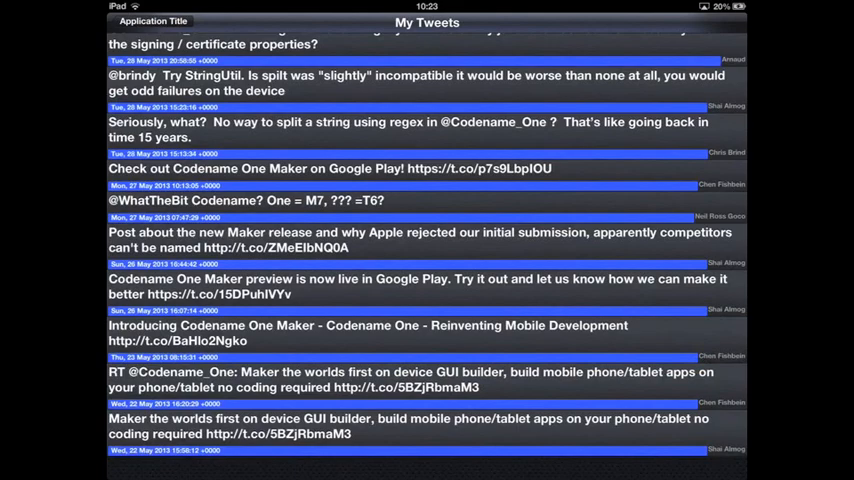
scroll("down", 3)
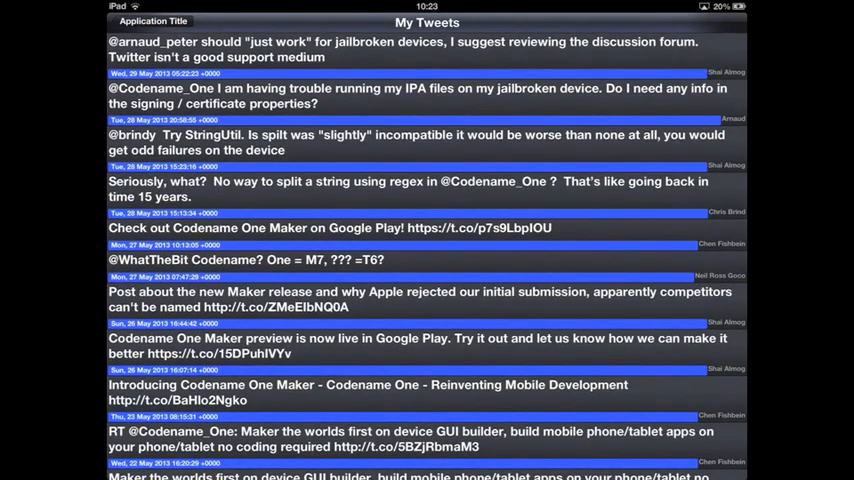